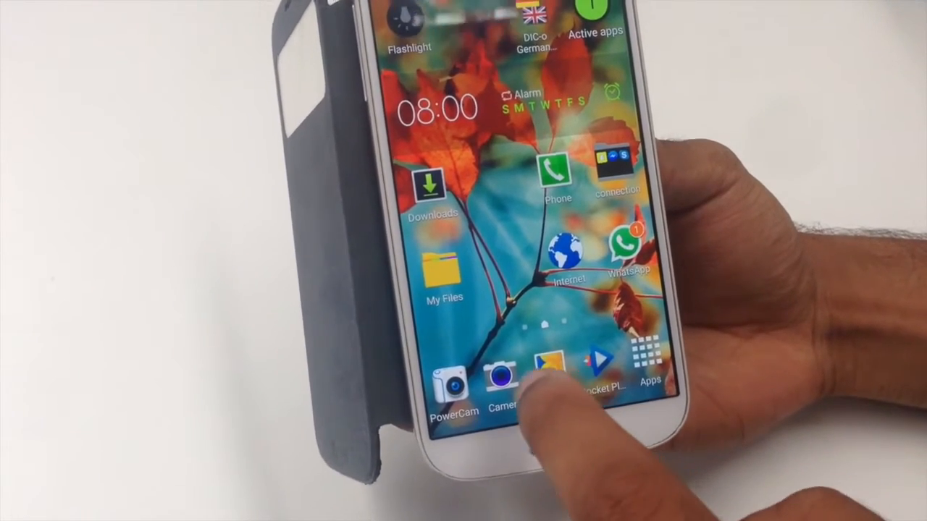
Launch the Camera app from the home screen dock.
left_click(498, 377)
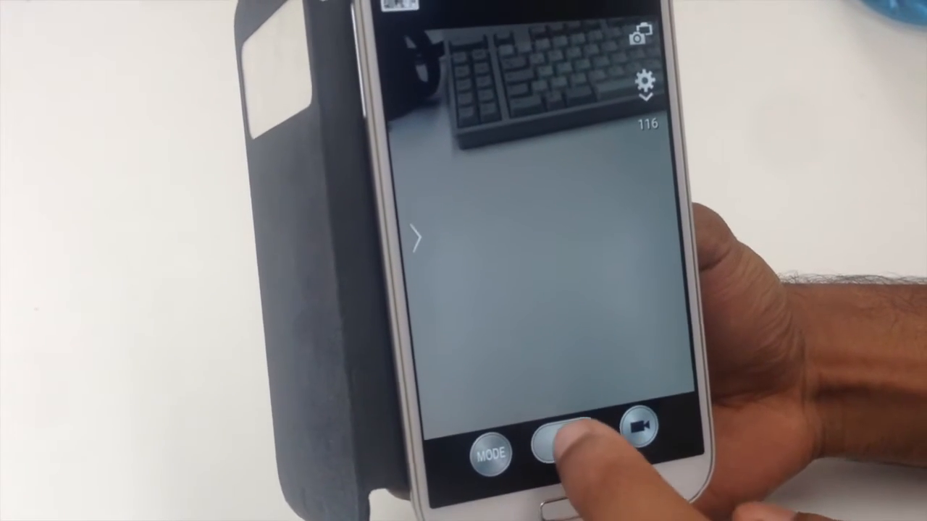
Take a photo of the keyboard with the shutter button.
left_click(561, 448)
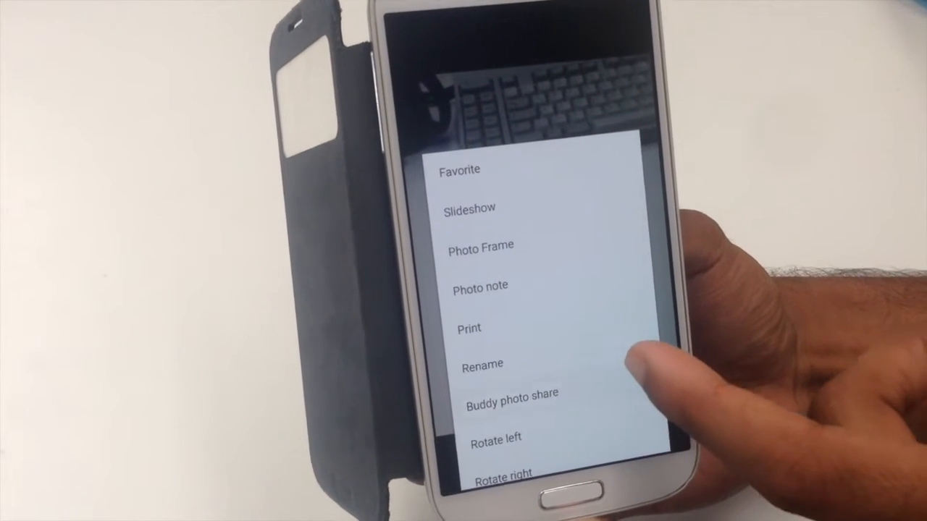
Open the photo's Details dialog showing its 2.5 MB size, then dismiss it.
scroll("down", 3)
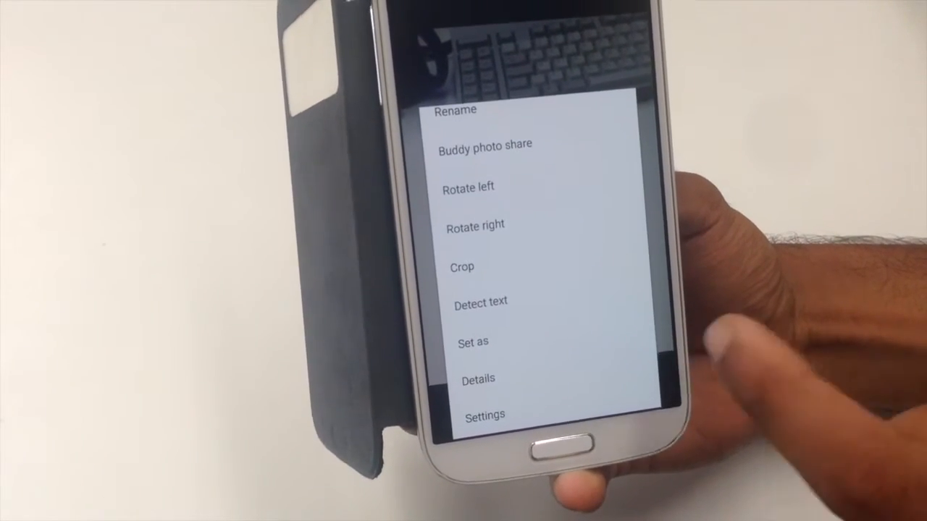
left_click(477, 379)
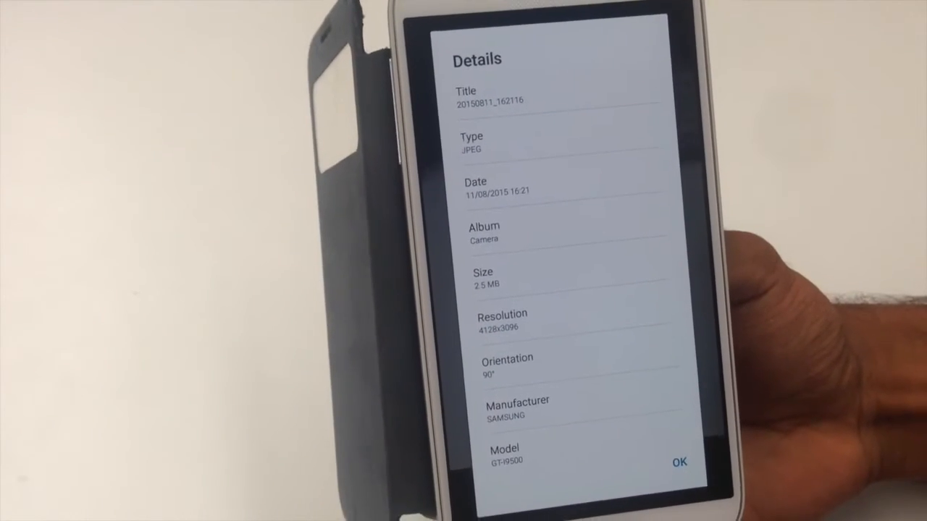
left_click(678, 461)
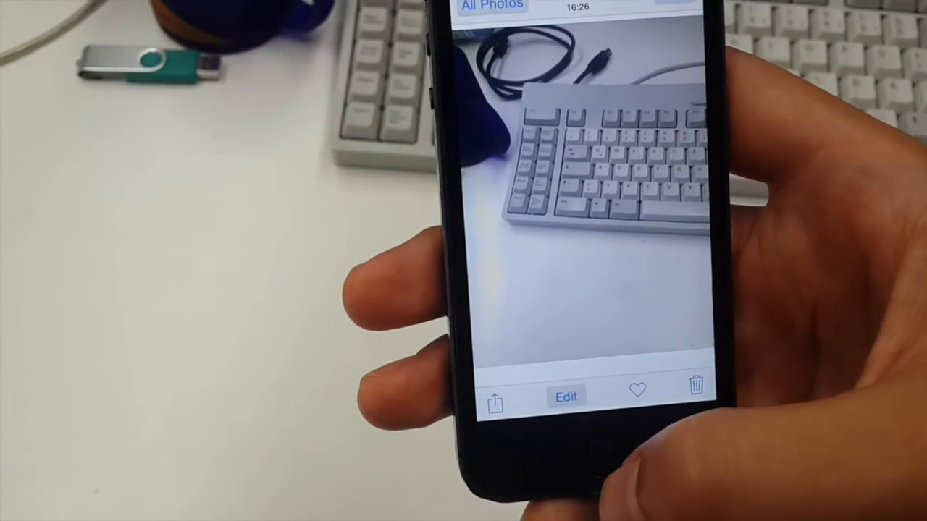
Open the iOS share sheet for the keyboard photo, showing AirDrop.
left_click(495, 401)
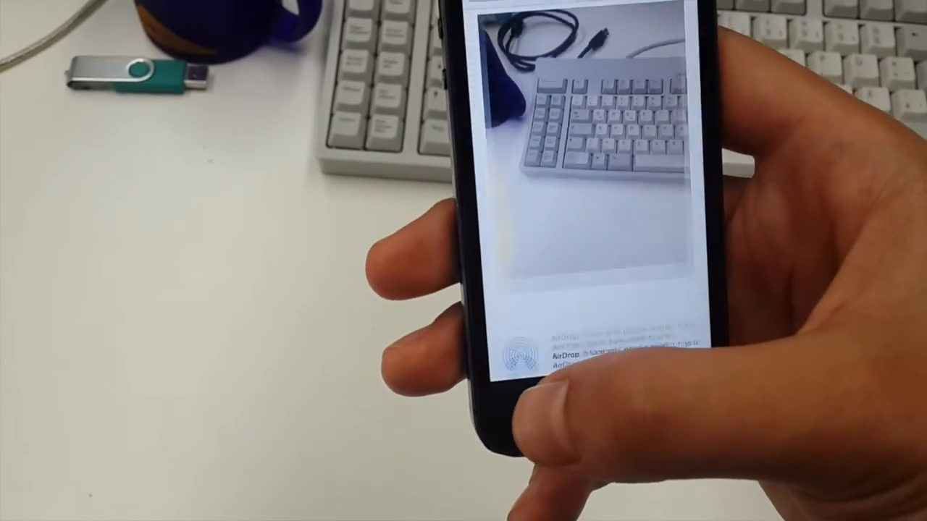